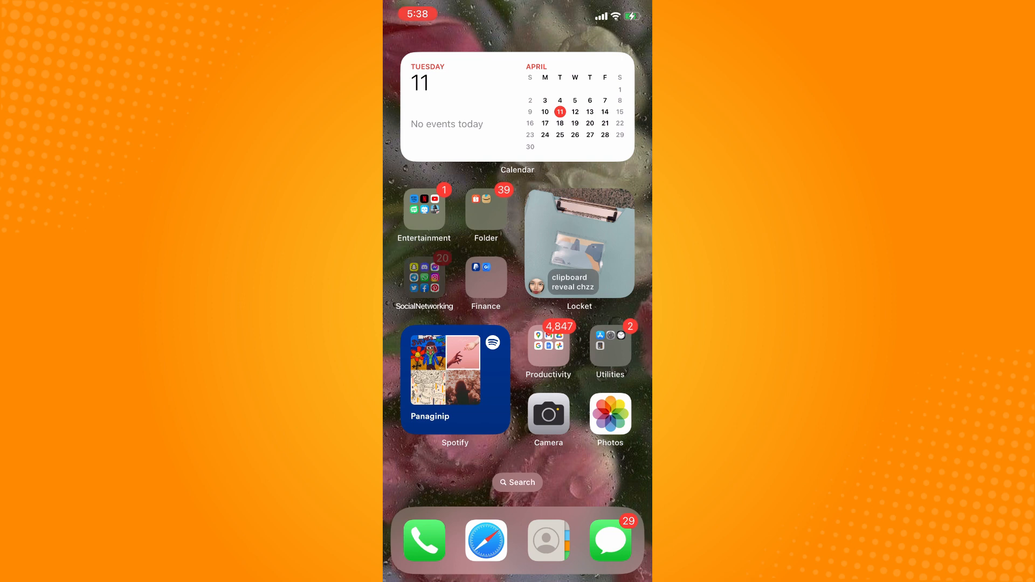
# Step: Launch Instagram from the SocialNetworking folder to reach the home feed
pyautogui.click(424, 277)
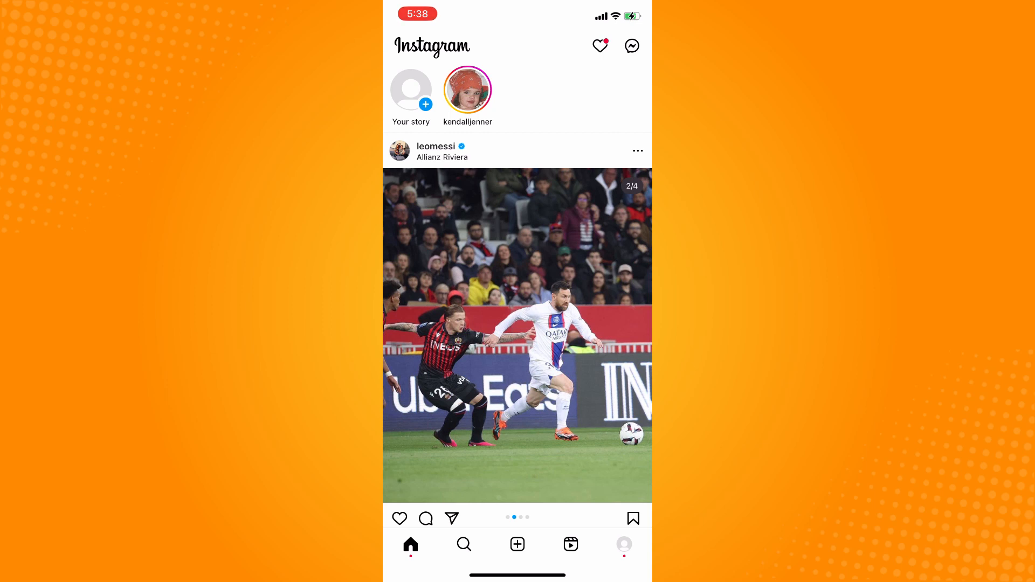
# Step: Open the direct messages and long-press the 'weh' message to show reactions and Reply
pyautogui.click(632, 46)
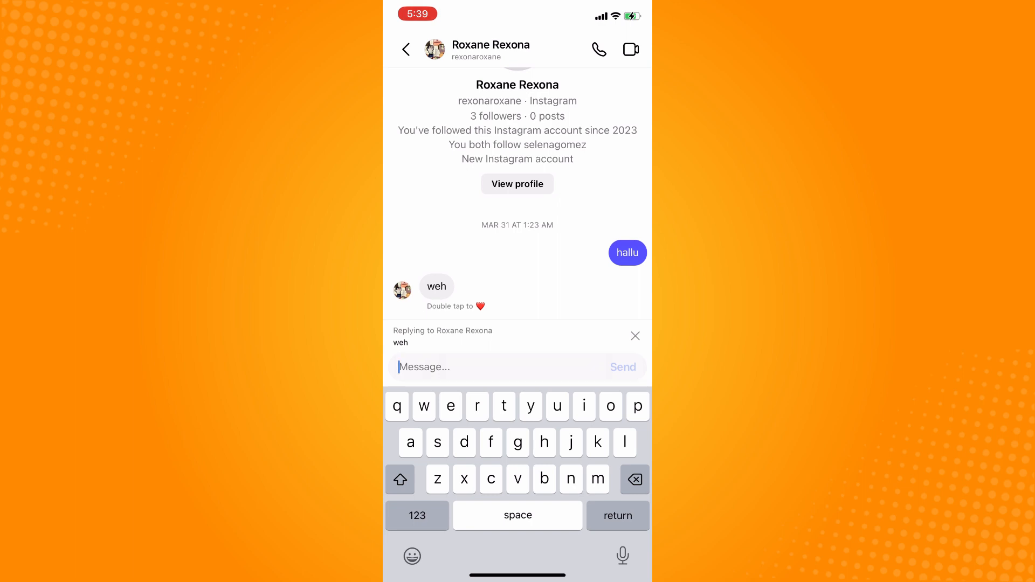
pyautogui.click(436, 287)
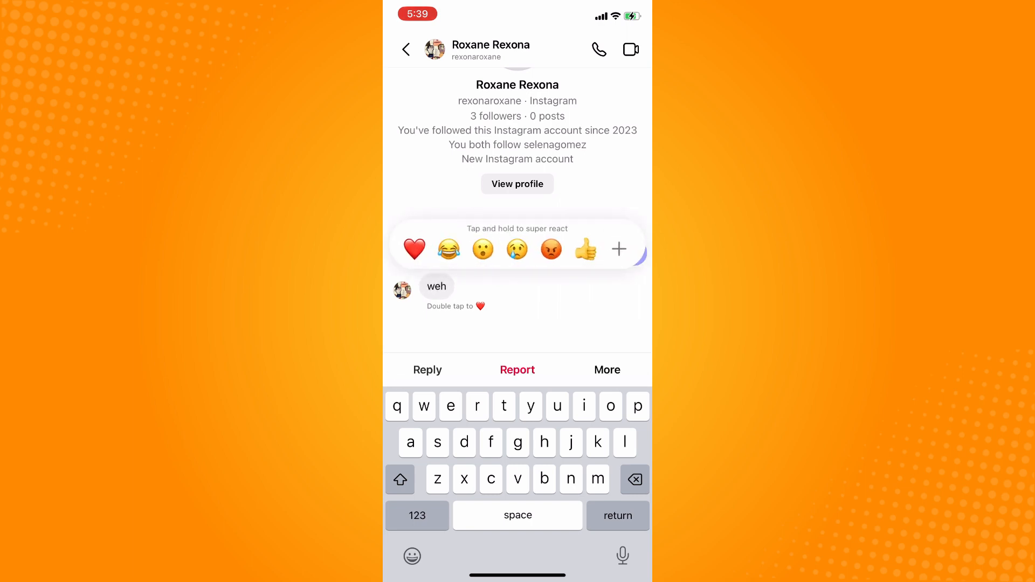